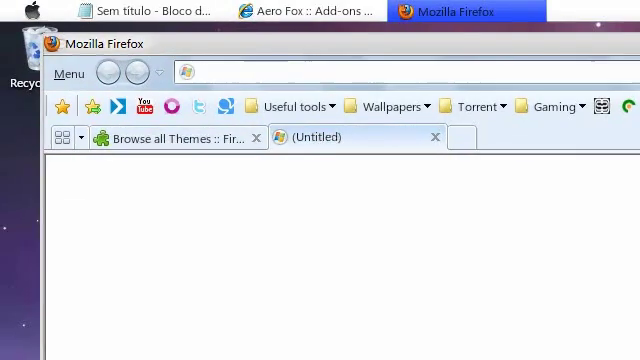
Load about:config and begin a new boolean preference extensions.checkCompatibility.
text(about)
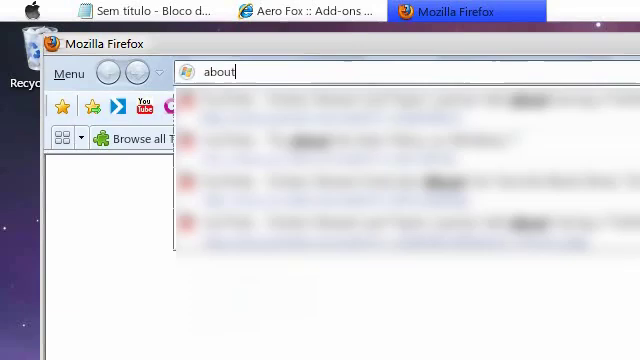
text(config)
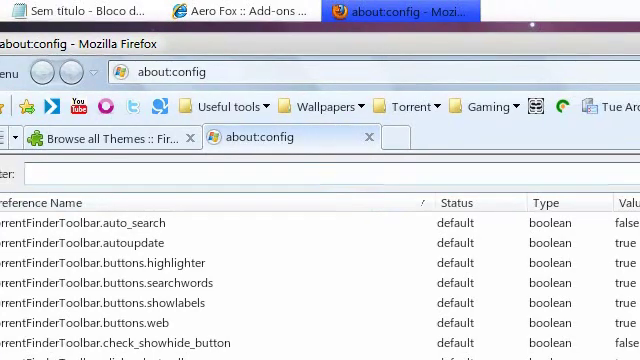
scroll(down, 3)
text(extensions.checkCompatibility)
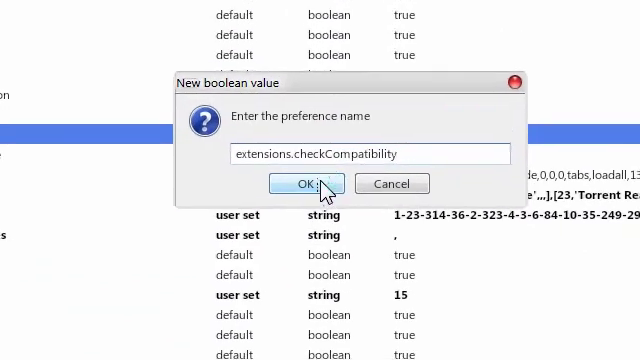
Set extensions.checkCompatibility to false and add extensions.checkUpdateSecurity as false, name pasted from Notepad.
click(308, 184)
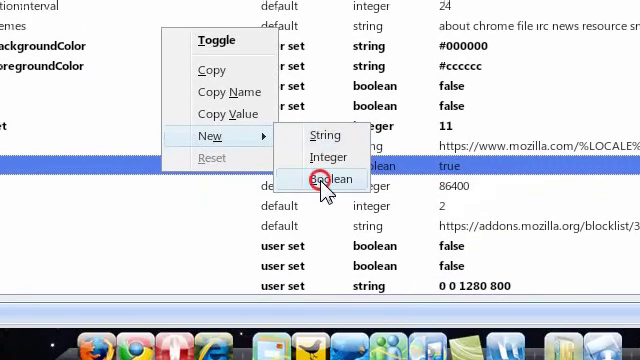
click(328, 176)
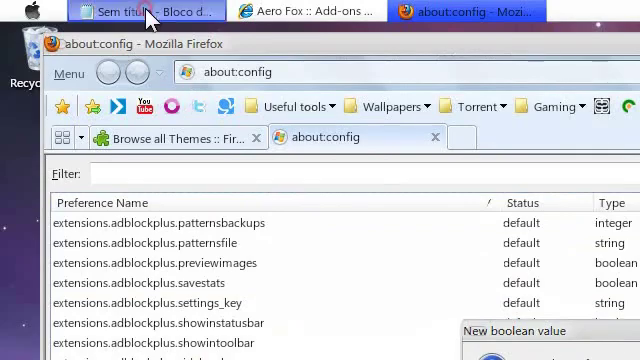
click(130, 12)
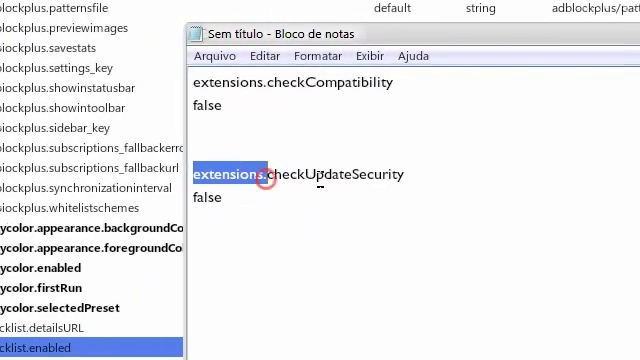
double_click(296, 180)
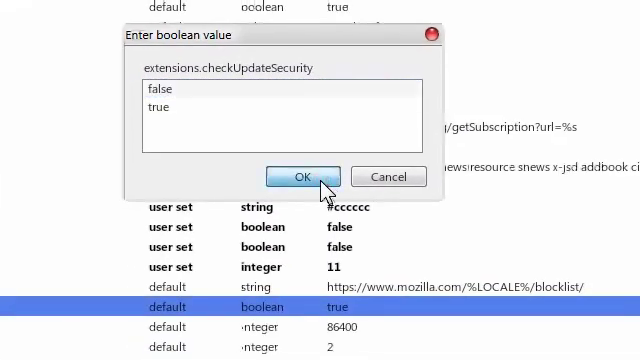
click(302, 176)
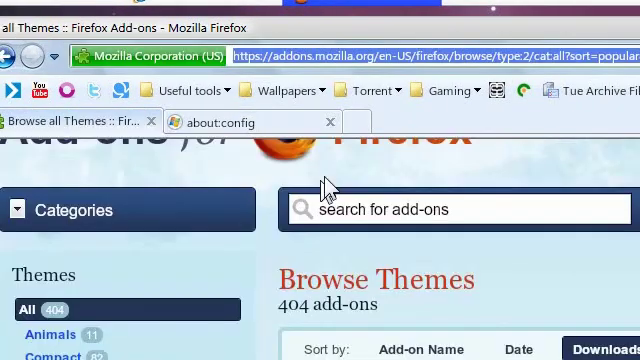
Close Firefox and relaunch it from the dock so the new preferences take effect.
right_click(324, 190)
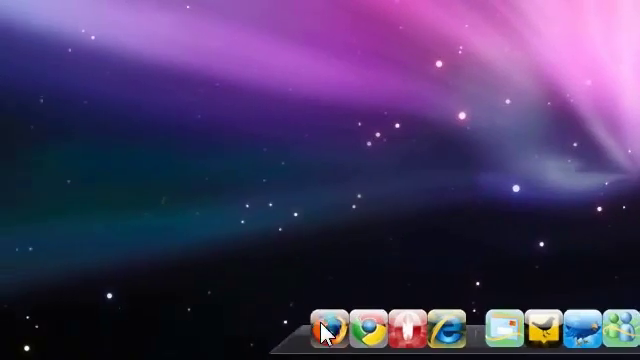
mouse_move(328, 330)
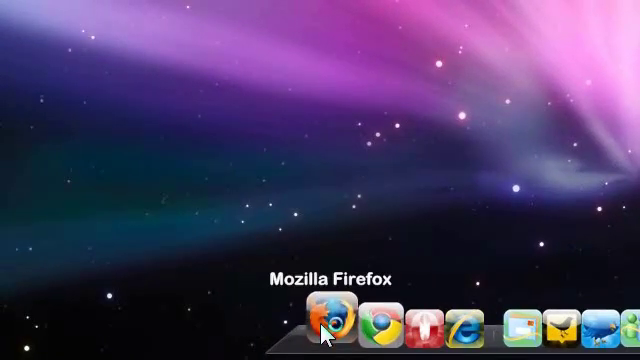
click(324, 324)
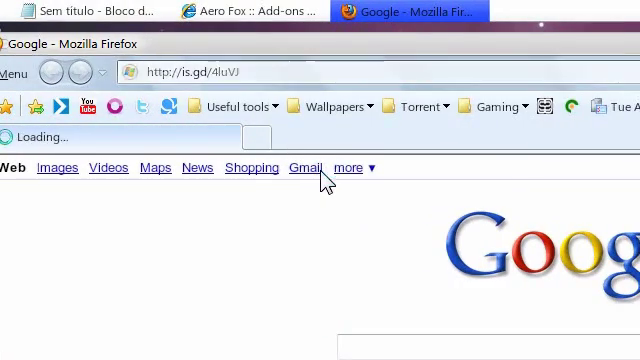
Reach the Aero Fox 3.0.2 add-on page on addons.mozilla.org and request its download.
click(216, 12)
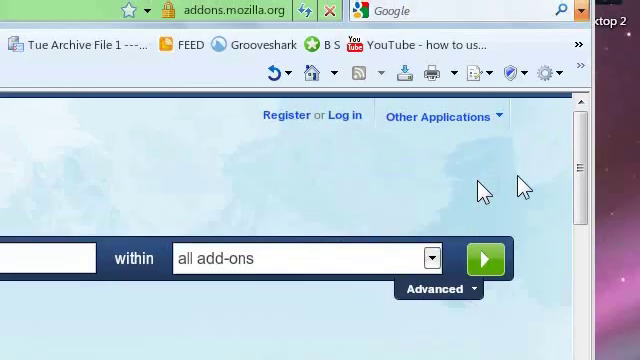
scroll(down, 3)
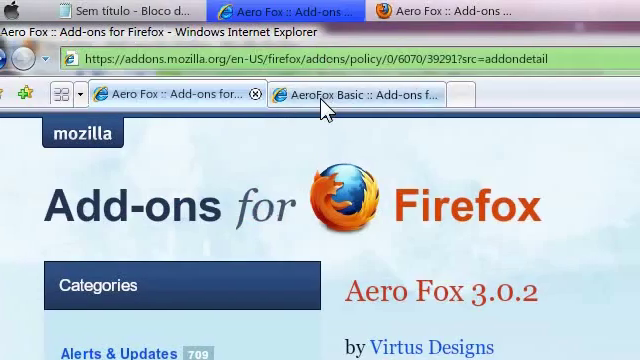
mouse_move(330, 100)
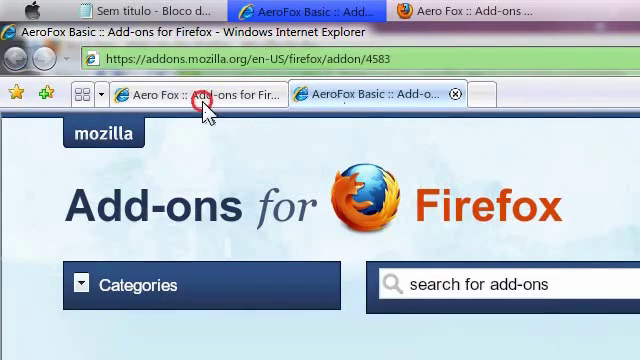
click(200, 96)
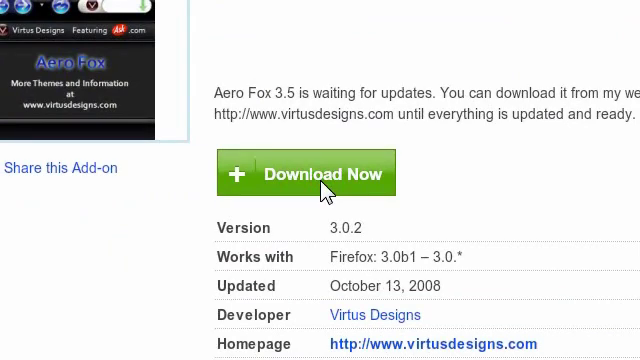
click(322, 172)
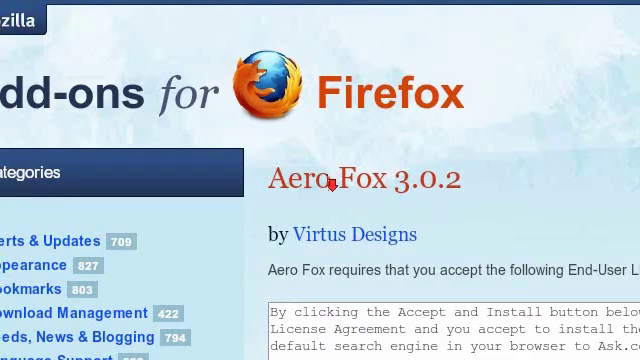
Save the aero_fox 3.0.2 jar file to disk and close the completed download window.
scroll(down, 3)
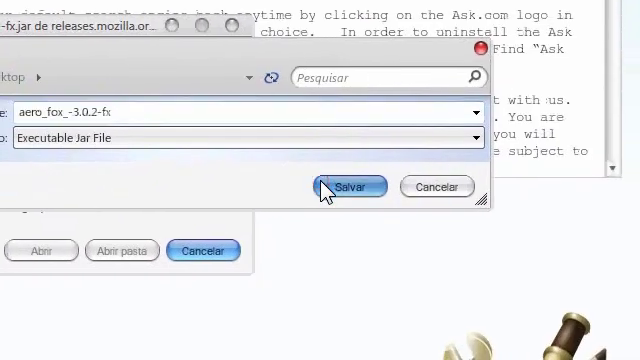
click(350, 188)
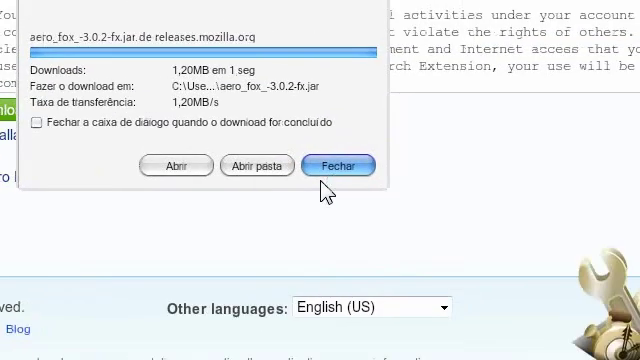
click(338, 164)
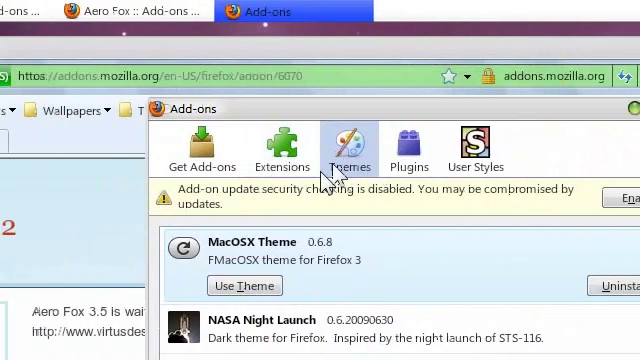
mouse_move(324, 124)
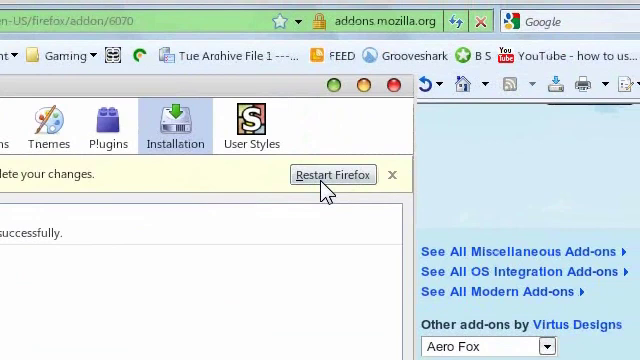
Restart Firefox after installing the Aero Fox theme and review the reloaded add-on page.
click(332, 174)
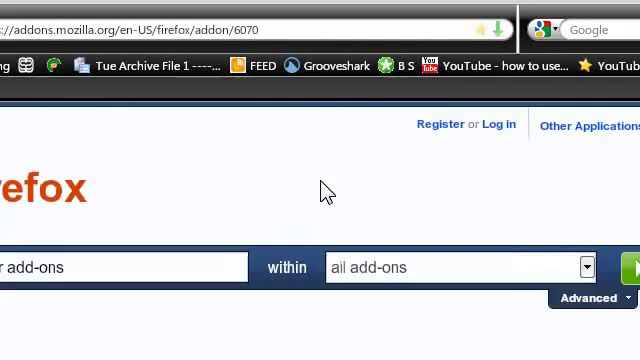
scroll(down, 3)
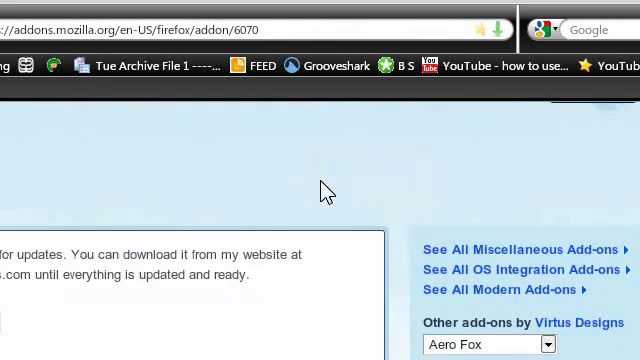